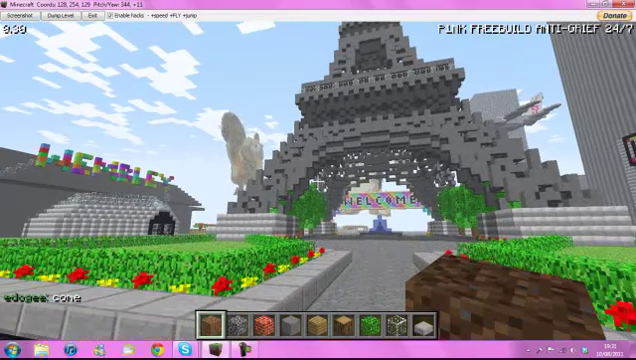
mouse_move(318, 180)
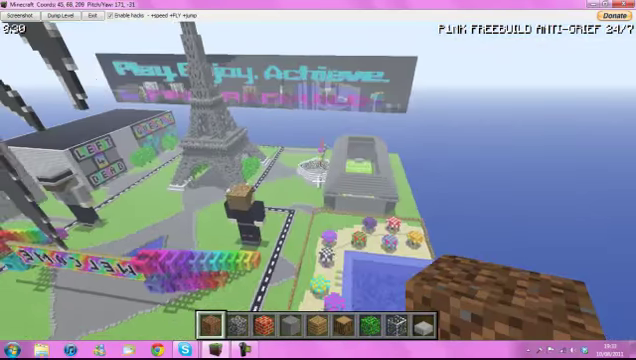
mouse_move(318, 180)
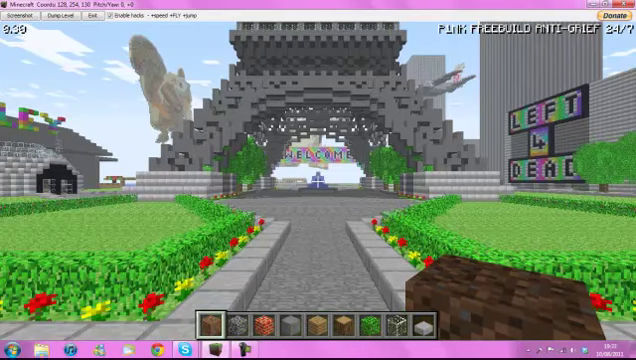
mouse_move(318, 180)
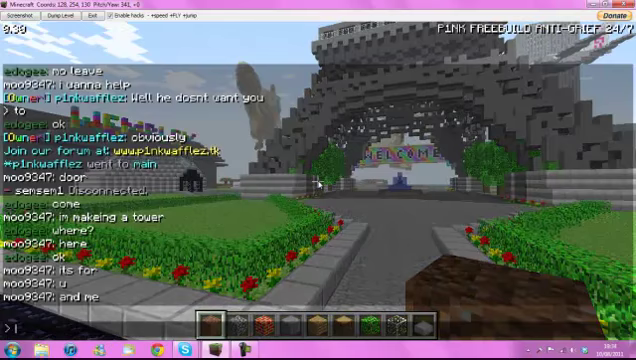
Teleport to the guest world with the /g guest chat command
type("/g")
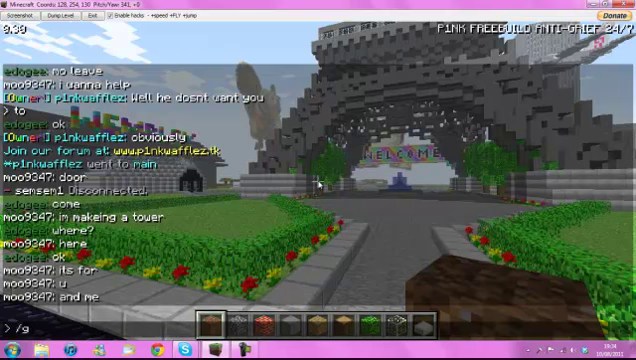
type("guest")
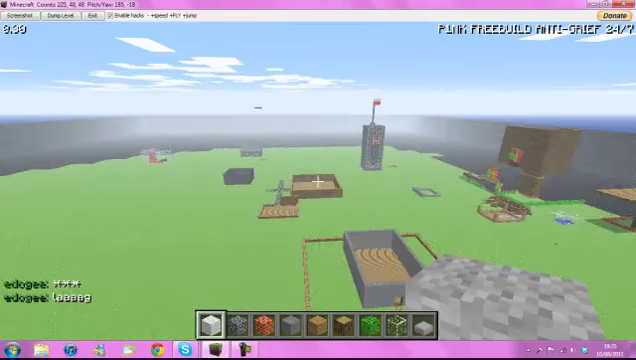
Send the chat message 'lag please!' to the server
key("w")
type("Dont say ")
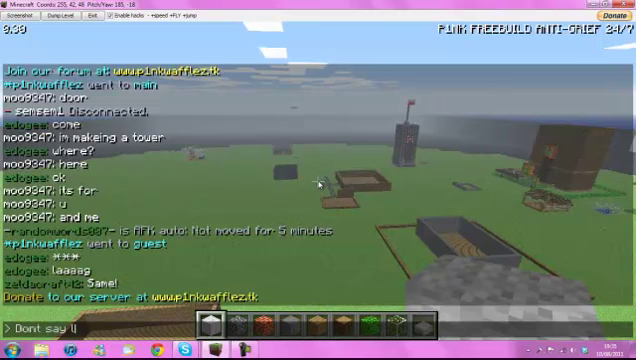
type("lag please!")
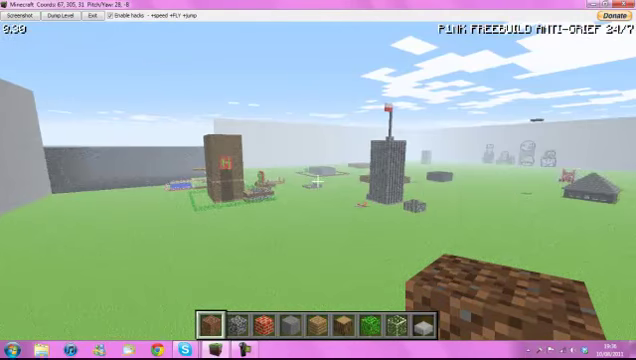
mouse_move(318, 180)
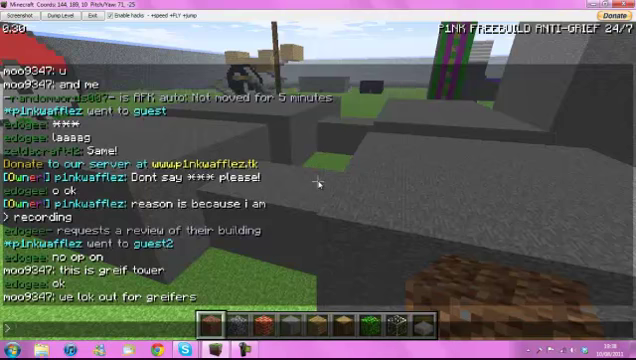
Start a /give command addressed to player efol in chat
type("/give efol")
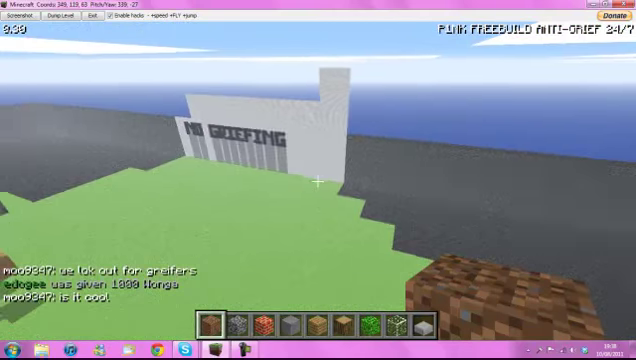
mouse_move(318, 180)
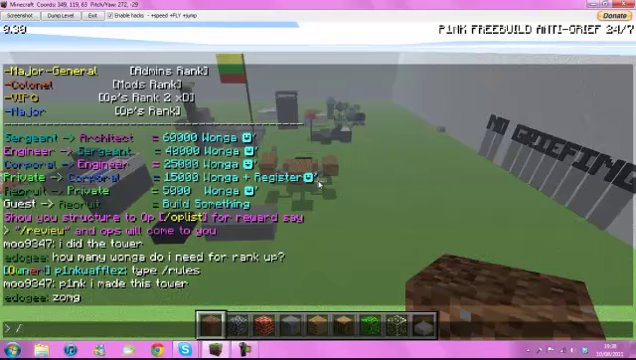
Give player moo 30 Wonga with /give, then begin a chat message about the server
type("/give moo 30")
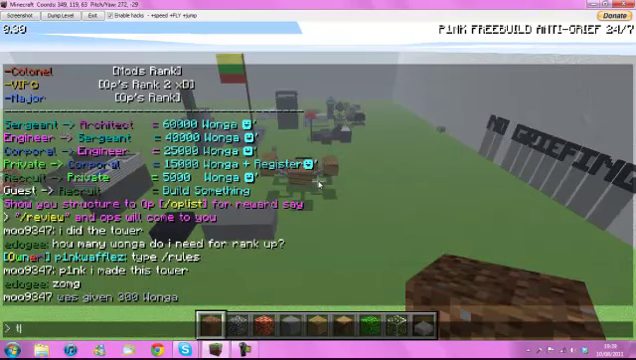
type("pro")
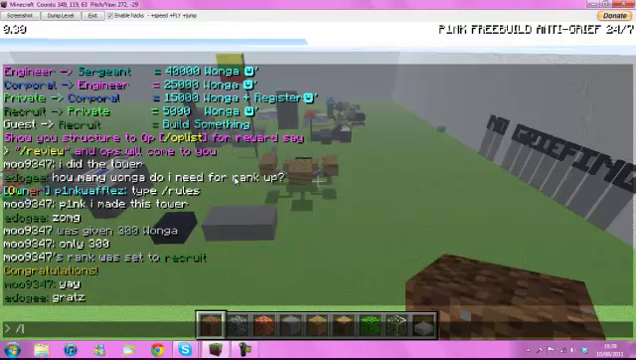
type("server")
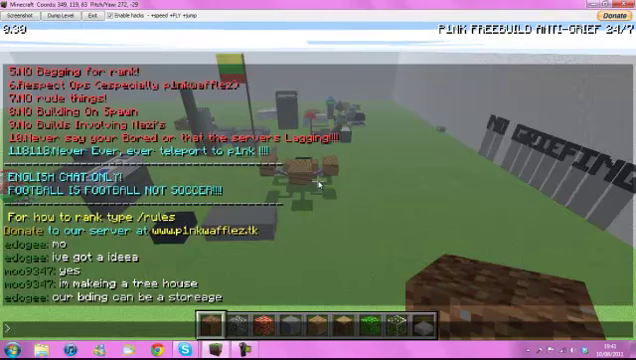
mouse_move(410, 148)
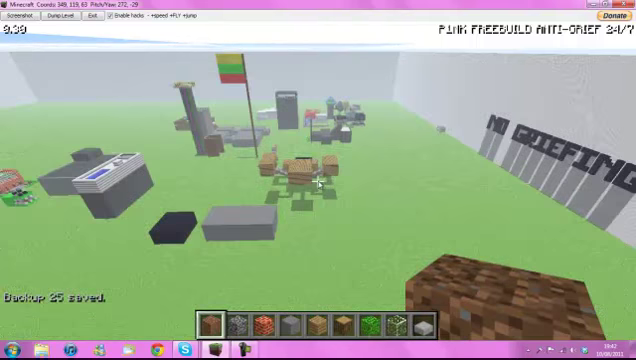
key("Tab")
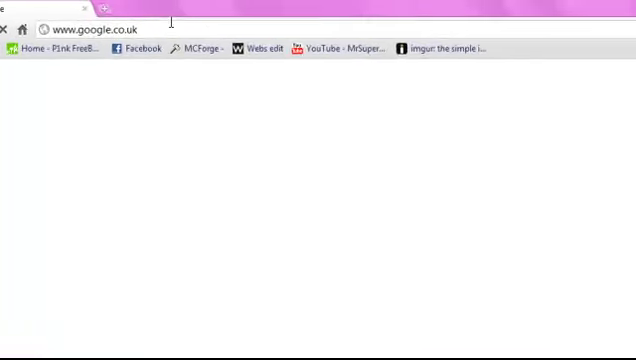
type("www.mcquai.net")
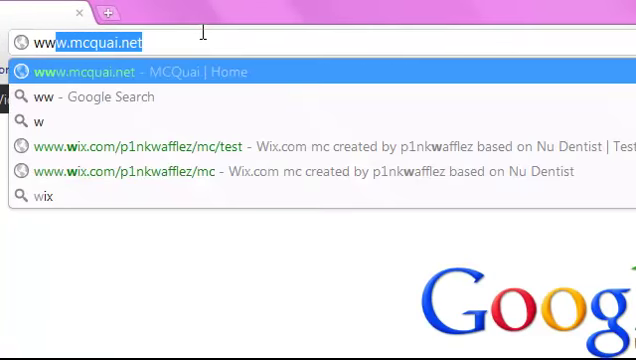
type("www.p1nkwafflez.co.cc")
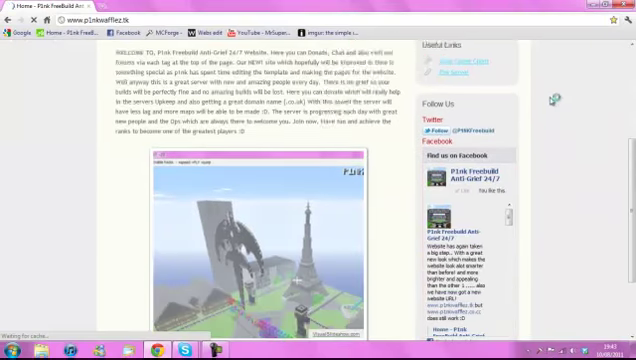
Scroll down the home page to read the welcome post and server screenshot
scroll("down", 3)
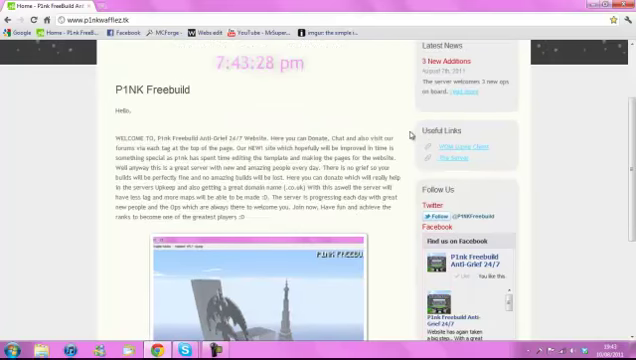
scroll("down", 3)
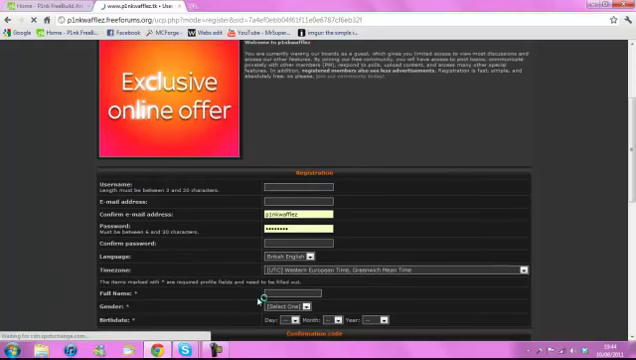
Scroll through the forum registration form before returning to the welcome page
scroll("down", 3)
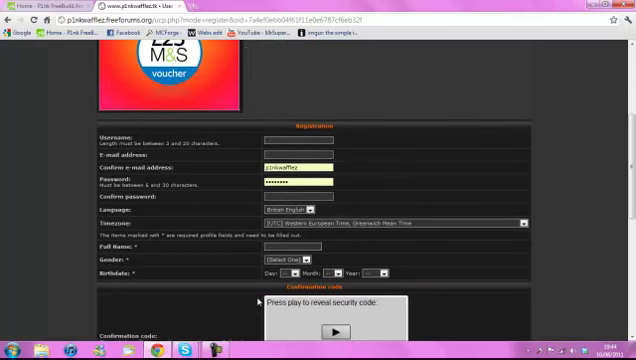
scroll("down", 3)
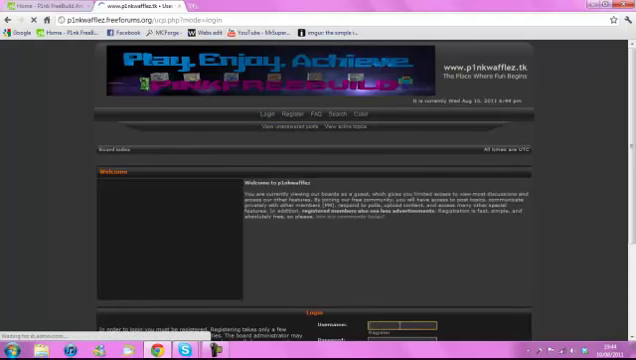
Log in to the forum with the entered account details
scroll("down", 3)
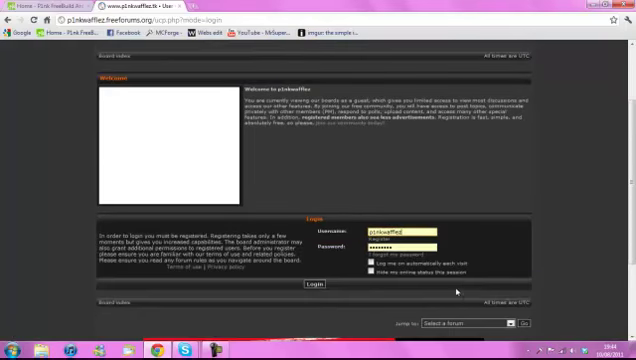
left_click(316, 286)
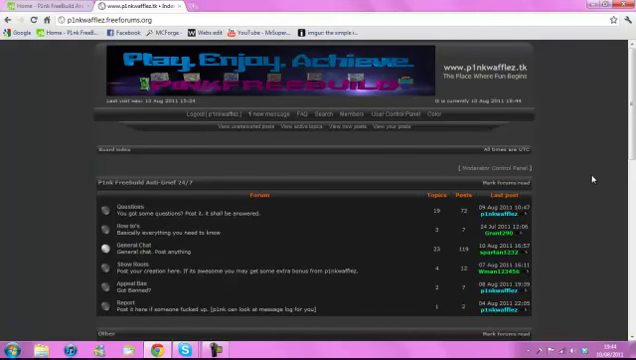
Browse the board list and open the Questions forum's topic list
scroll("down", 3)
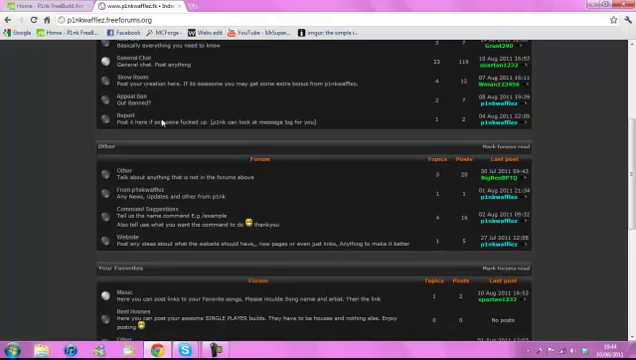
scroll("down", 3)
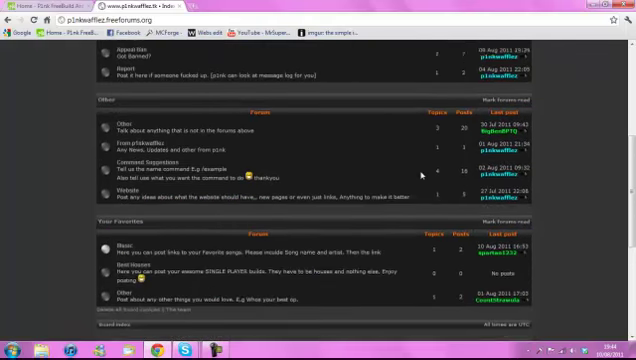
scroll("up", 3)
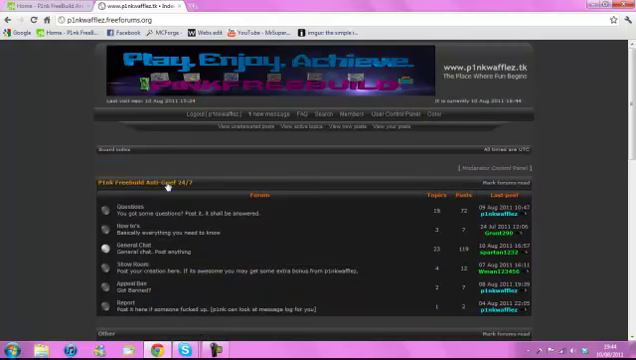
left_click(132, 244)
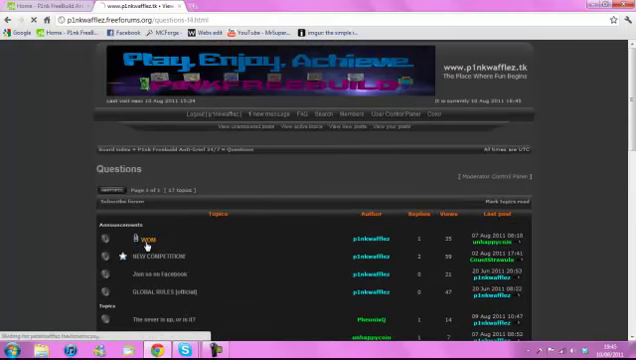
Return to the forum's main index and scroll through its categories
left_click(148, 240)
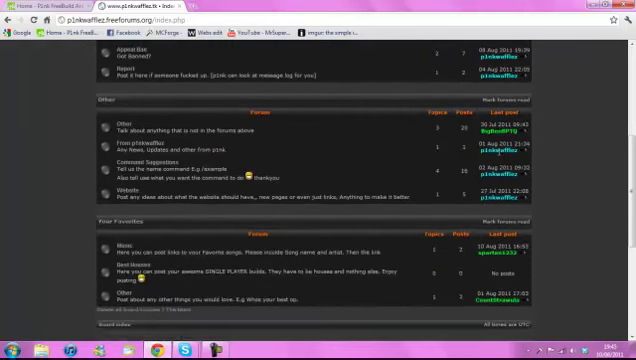
scroll("down", 3)
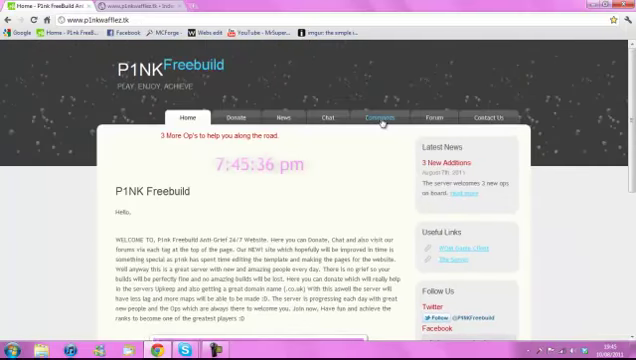
Review the P1NK Commands List page, then move on to the site's Chat page
left_click(378, 118)
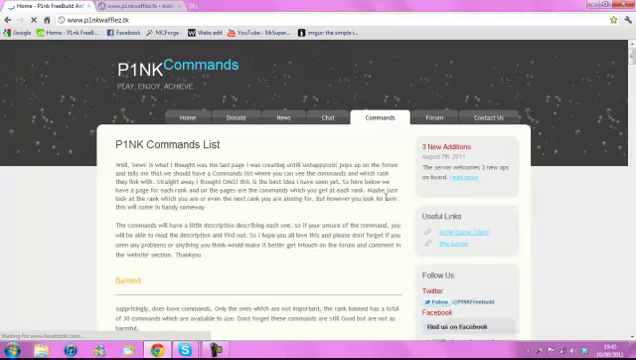
scroll("down", 3)
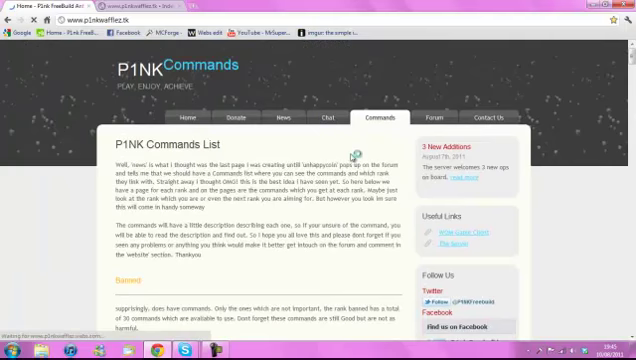
left_click(328, 120)
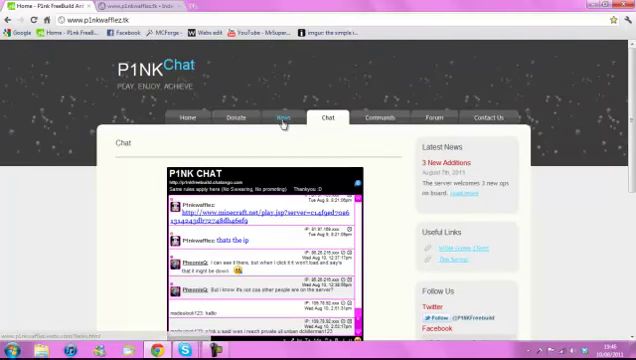
Scroll through the P1NK News posts to read them
scroll("down", 3)
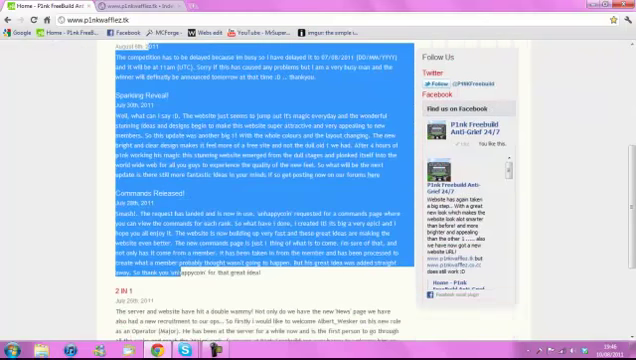
scroll("down", 3)
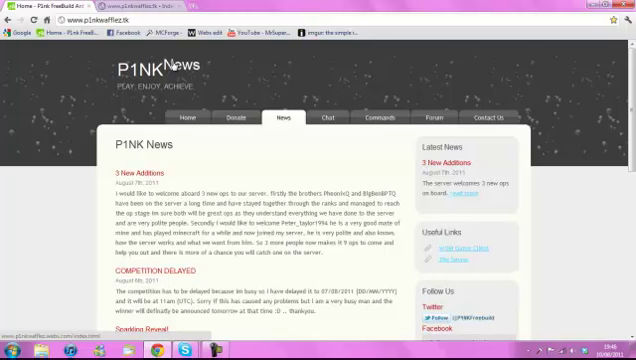
mouse_move(122, 164)
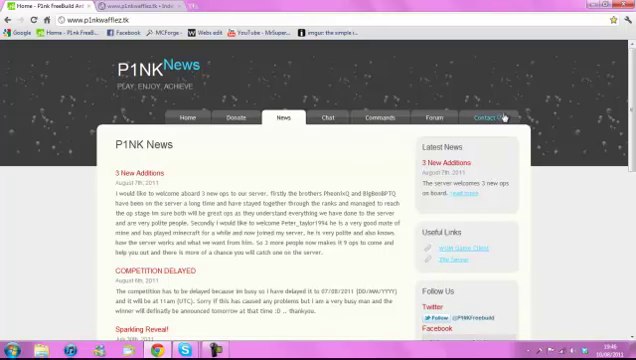
Switch to the Contact Us page and scroll down its contents
left_click(488, 116)
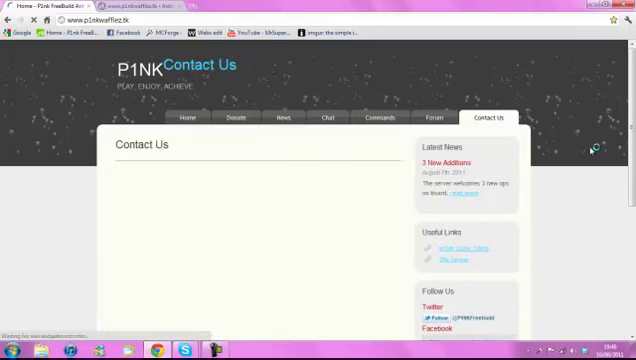
scroll("down", 3)
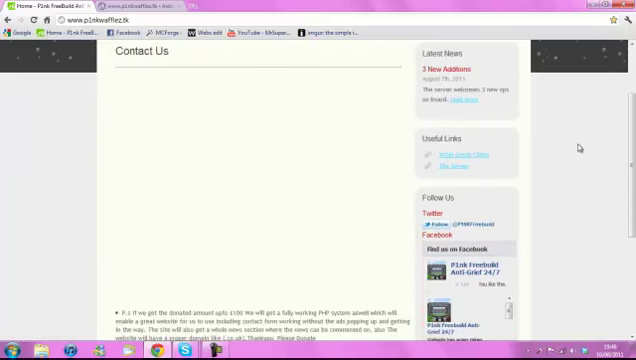